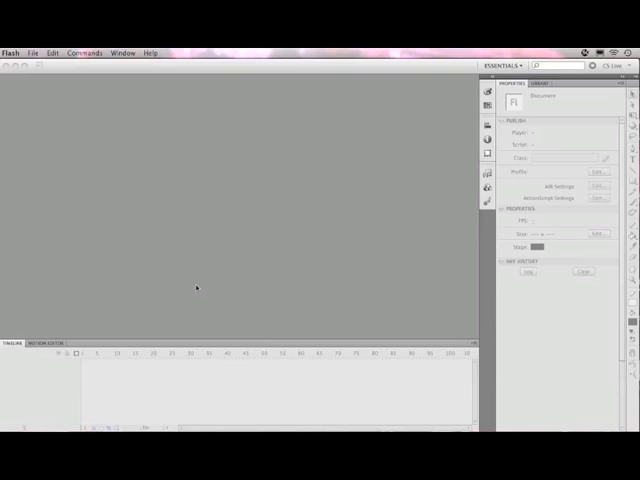
- Create a new blank ActionScript 3.0 document from the File menu
left_click(32, 52)
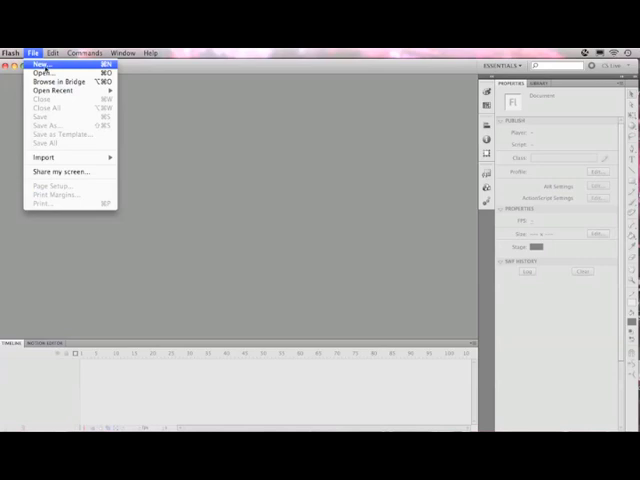
left_click(38, 64)
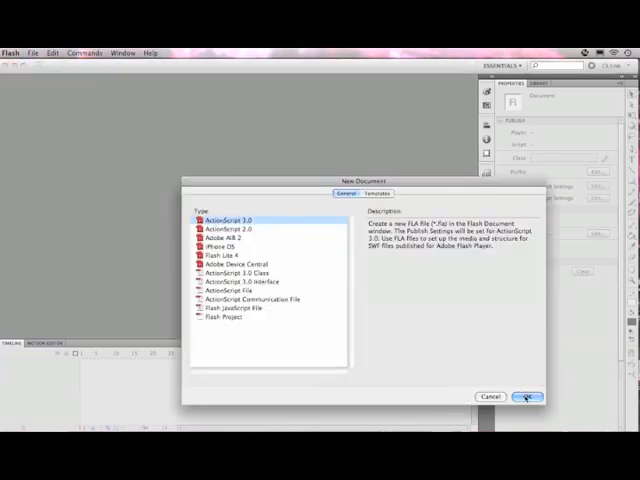
left_click(526, 396)
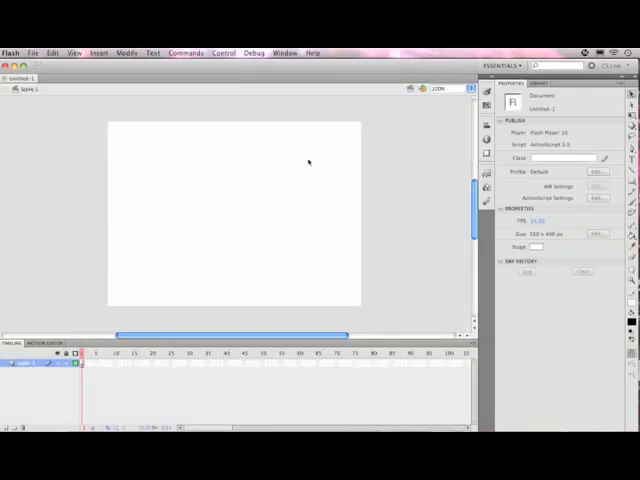
mouse_move(228, 172)
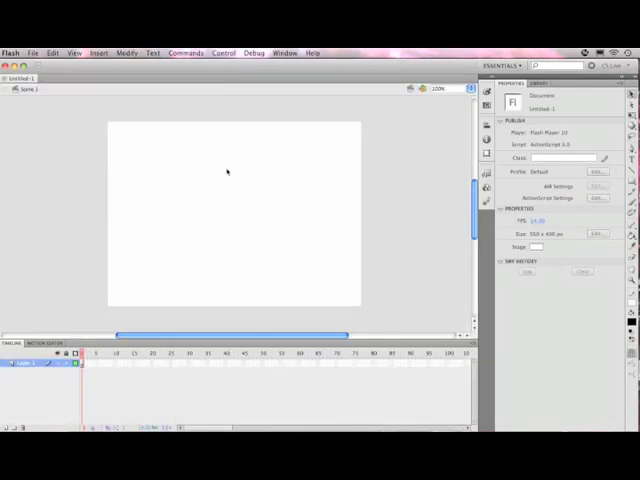
- Import the flower garden photo to the stage as the background and deselect it
left_click(34, 52)
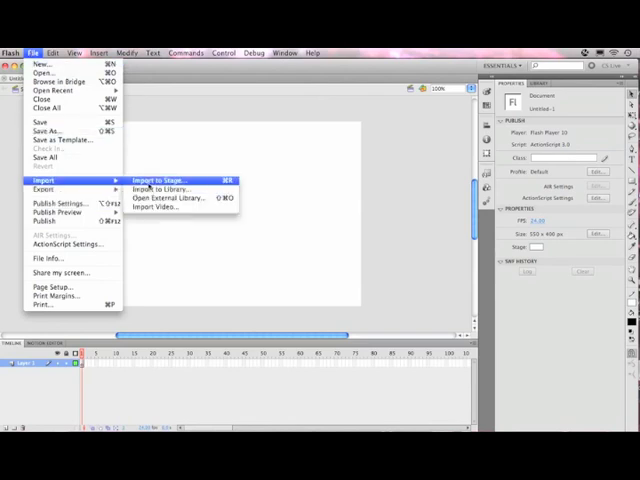
left_click(156, 180)
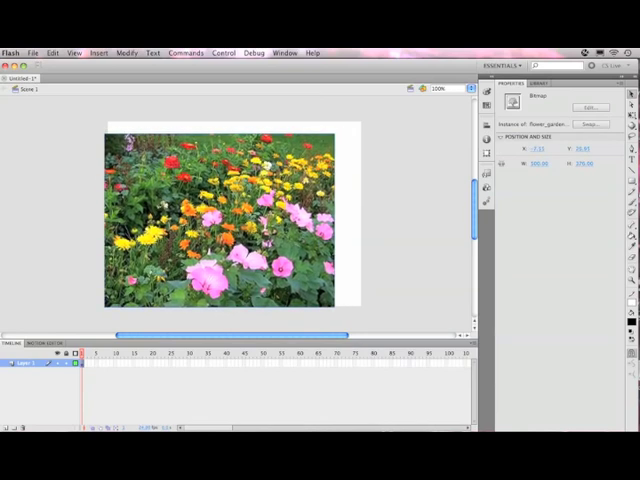
left_click(220, 220)
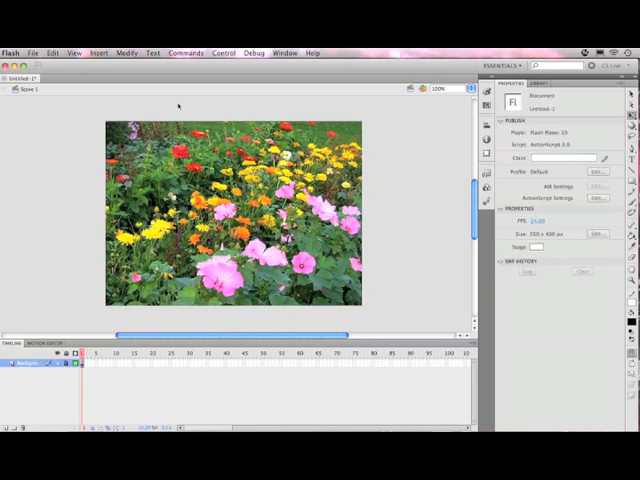
- Create a Movie Clip symbol named 'butterfly' and enter its empty editing stage
left_click(96, 52)
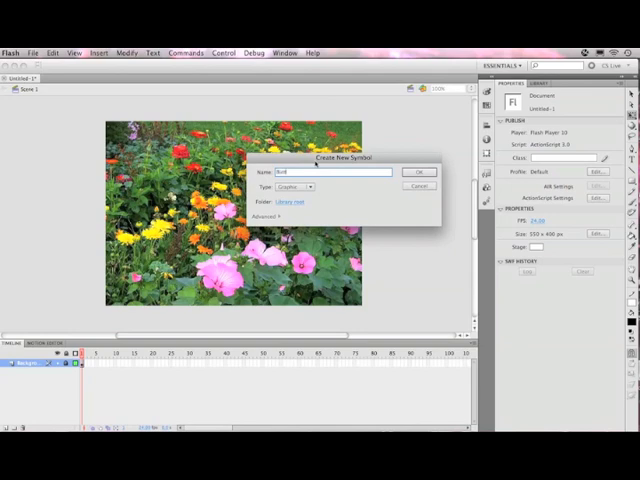
type("butterfly")
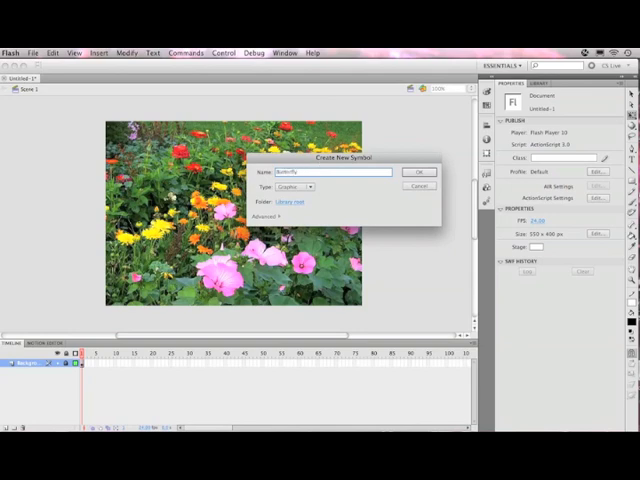
left_click(308, 188)
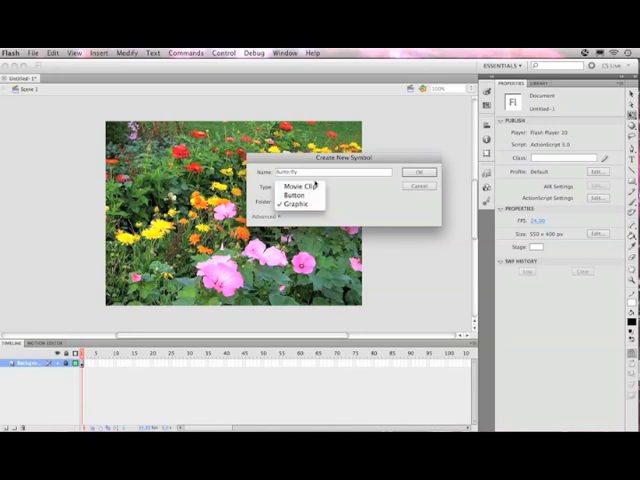
left_click(296, 202)
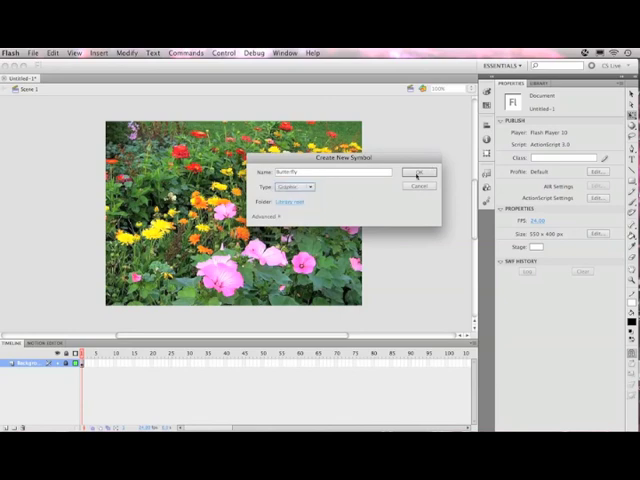
left_click(420, 172)
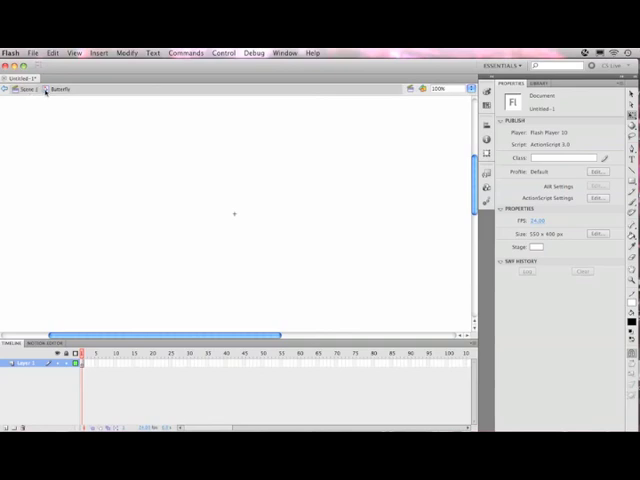
mouse_move(204, 228)
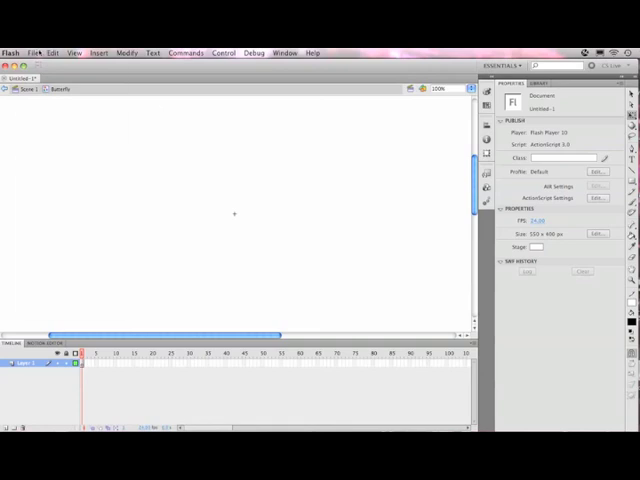
- Import the blue butterfly photo into the symbol and zoom out to see it whole
left_click(34, 52)
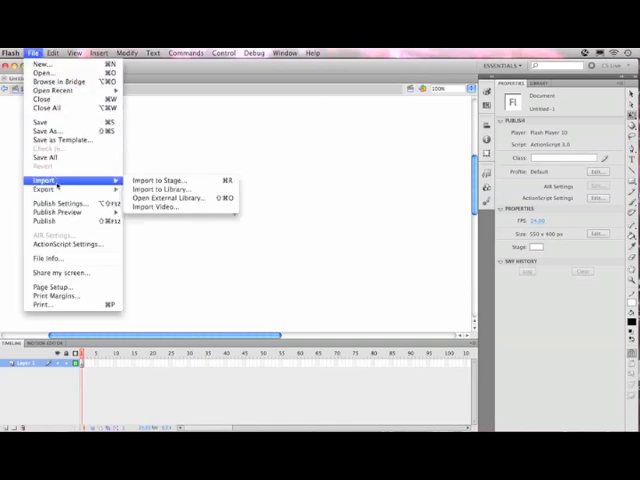
mouse_move(160, 180)
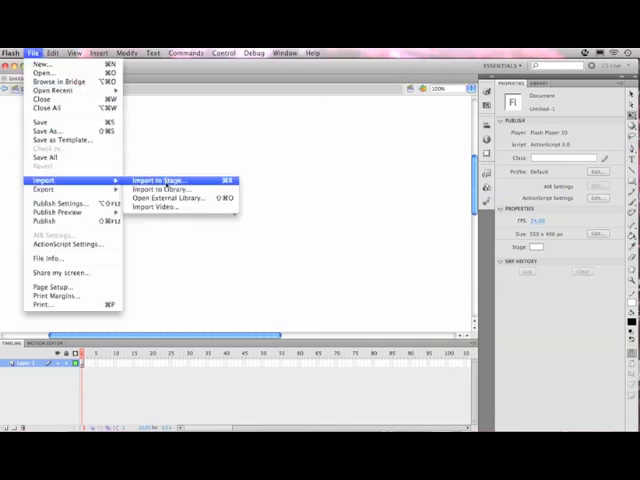
left_click(156, 180)
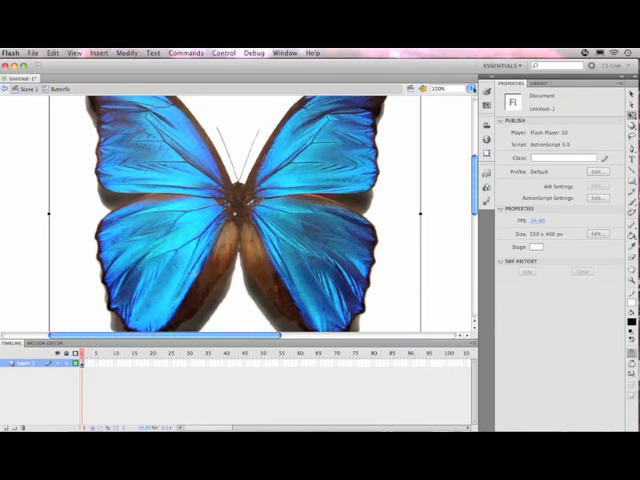
left_click(440, 88)
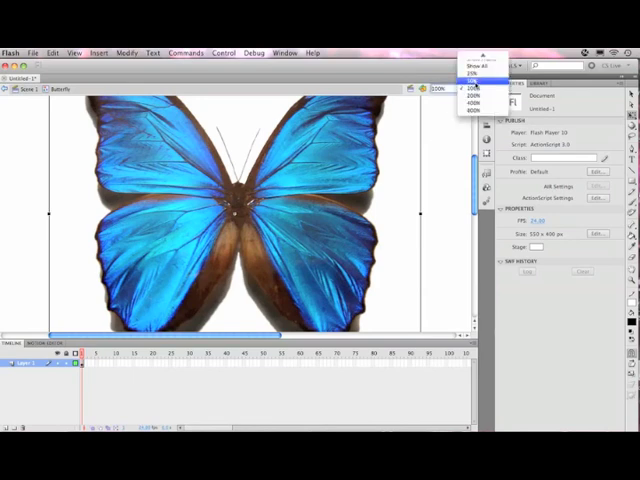
left_click(474, 80)
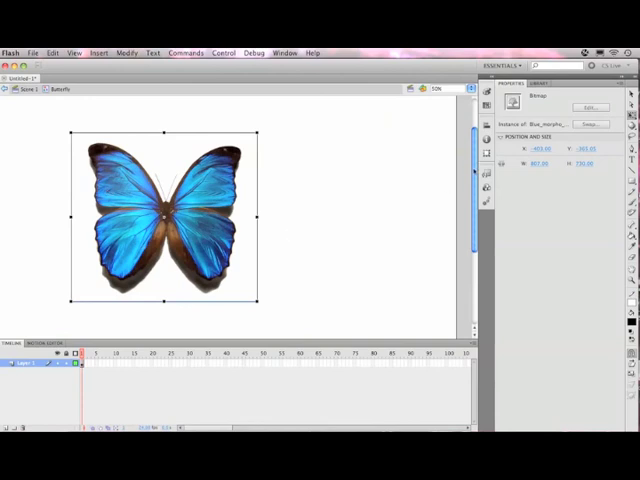
left_click_drag(164, 216, 164, 190)
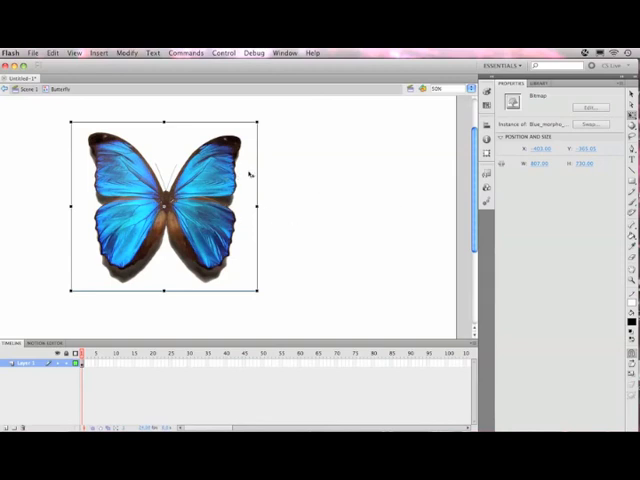
mouse_move(408, 176)
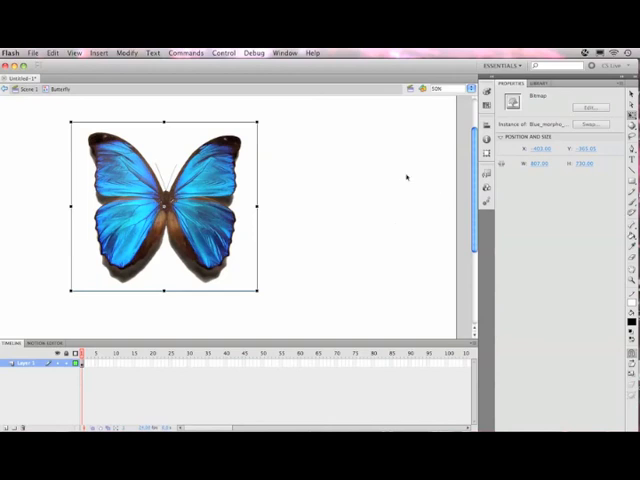
mouse_move(236, 196)
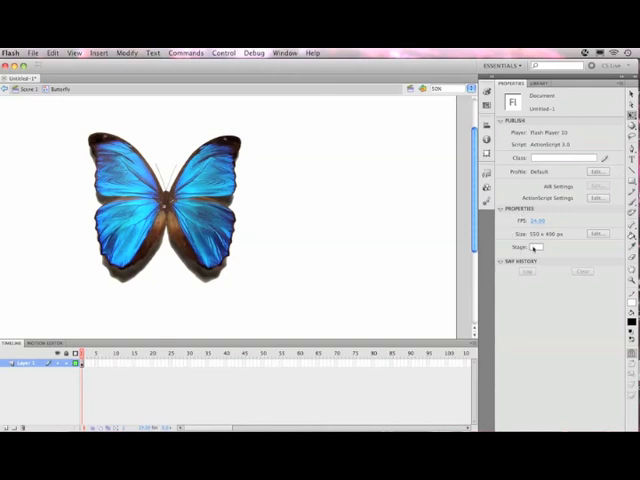
- Select the butterfly bitmap on the symbol stage to show its properties
left_click(534, 246)
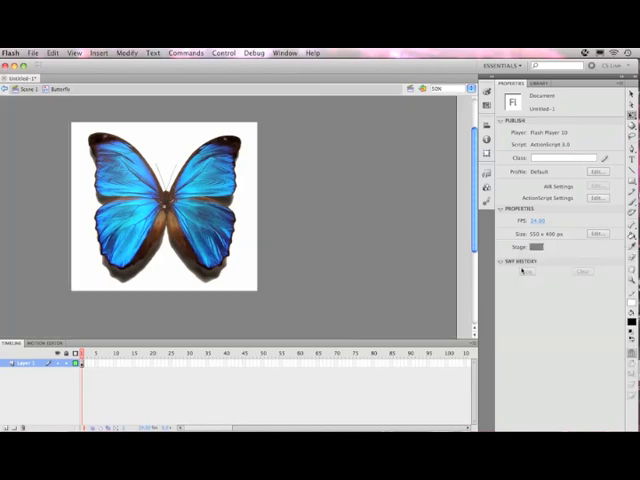
mouse_move(170, 130)
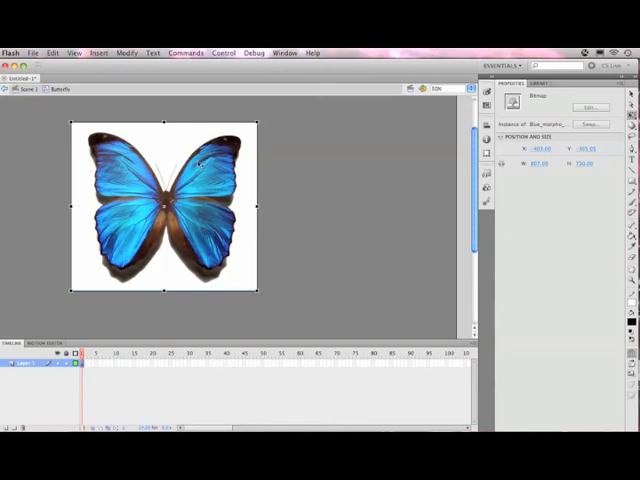
- Run Modify > Bitmap > Trace Bitmap with default settings to vectorise the butterfly
left_click(126, 52)
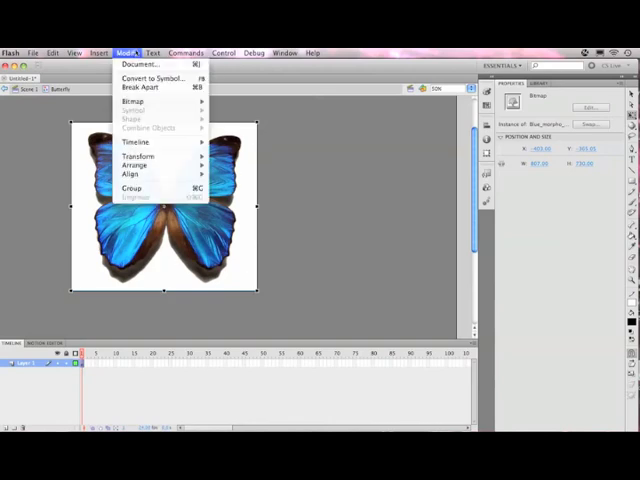
mouse_move(132, 100)
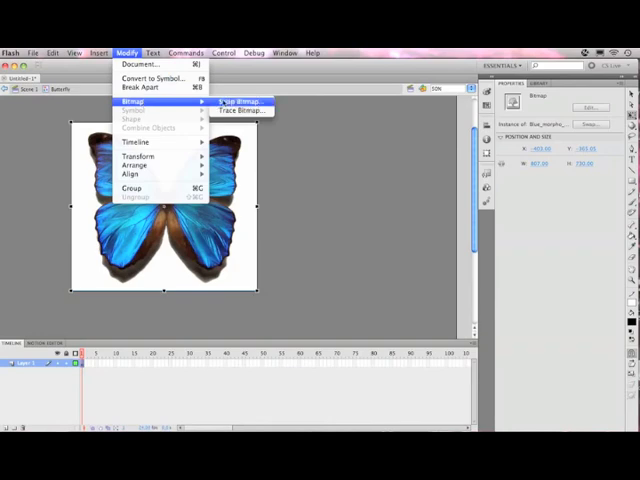
mouse_move(240, 110)
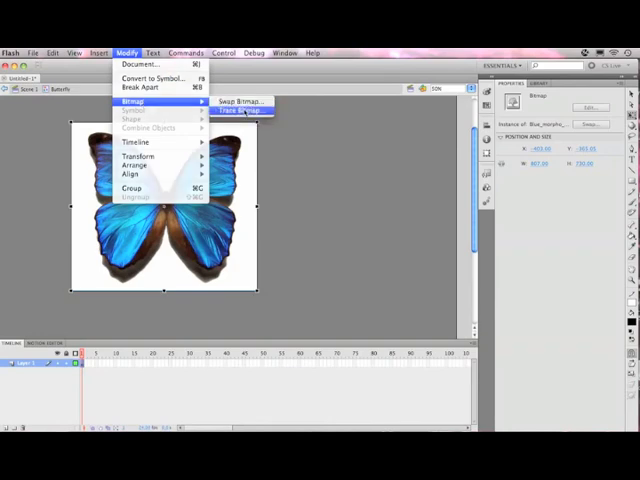
left_click(232, 110)
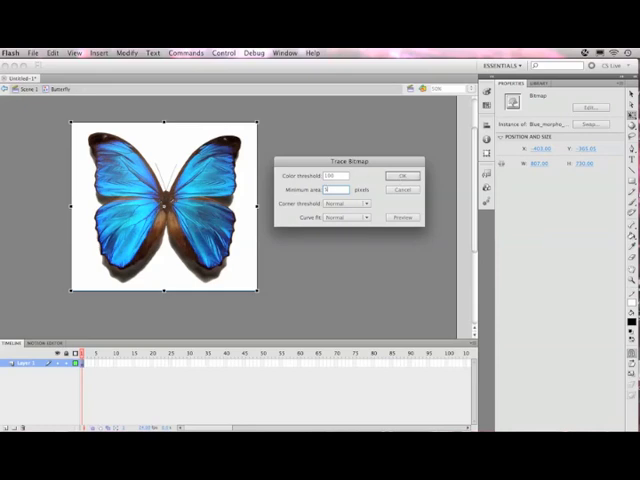
left_click(404, 176)
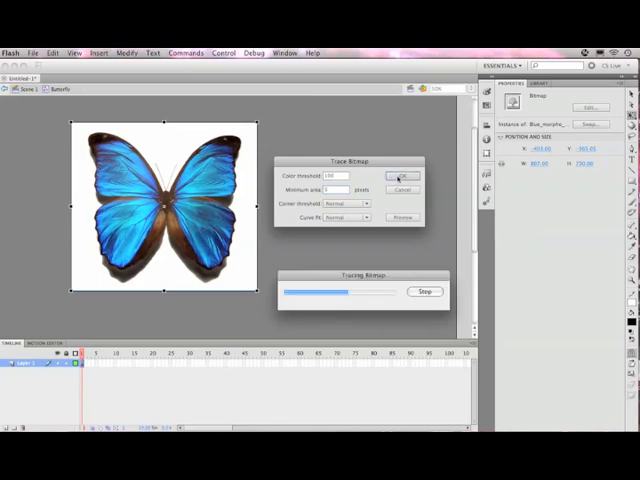
left_click(400, 176)
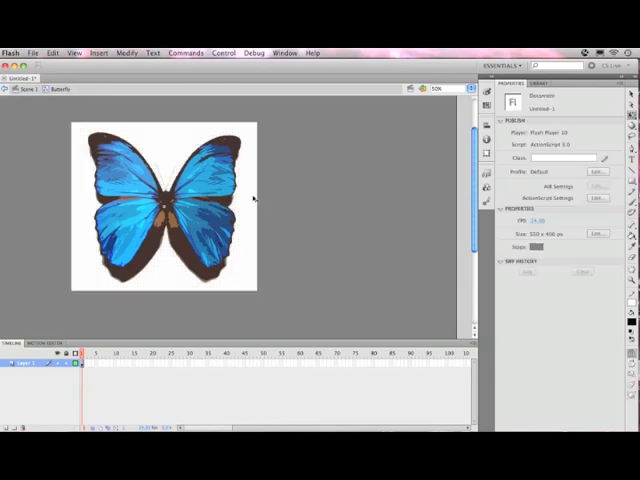
mouse_move(320, 194)
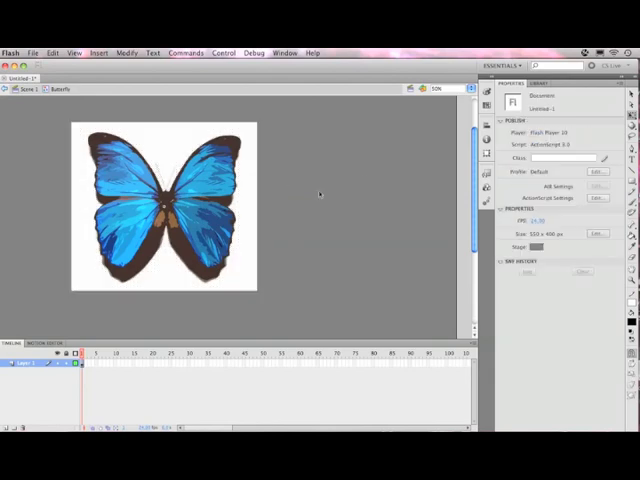
- Select and delete the white background around the traced butterfly
left_click(160, 204)
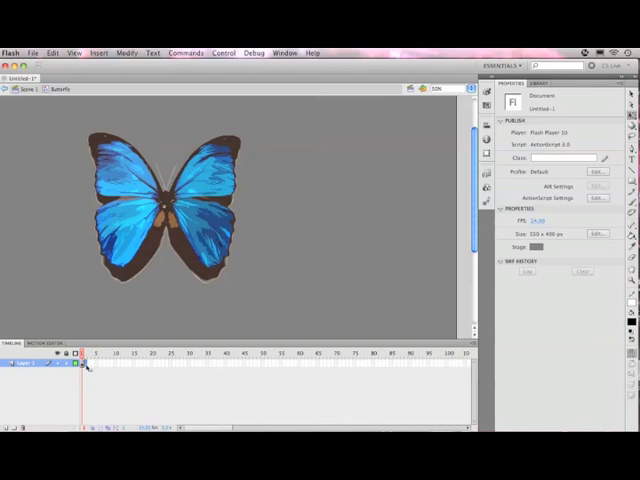
right_click(84, 364)
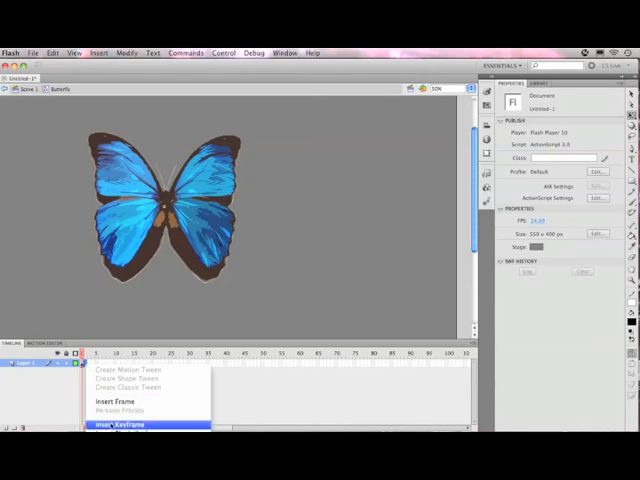
- Insert a keyframe on the butterfly timeline and return to its first frame
left_click(118, 424)
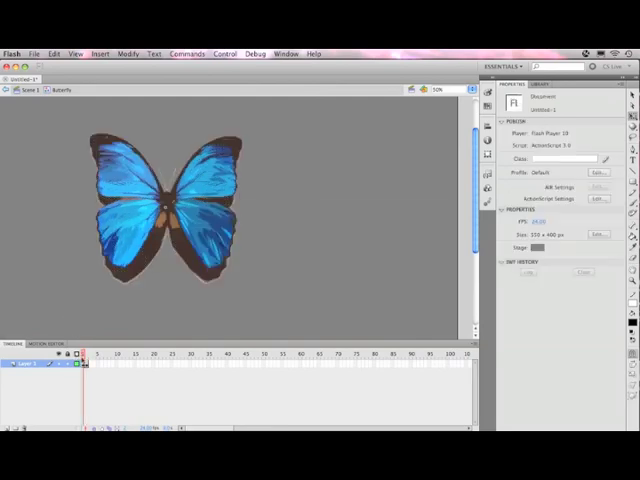
left_click(164, 204)
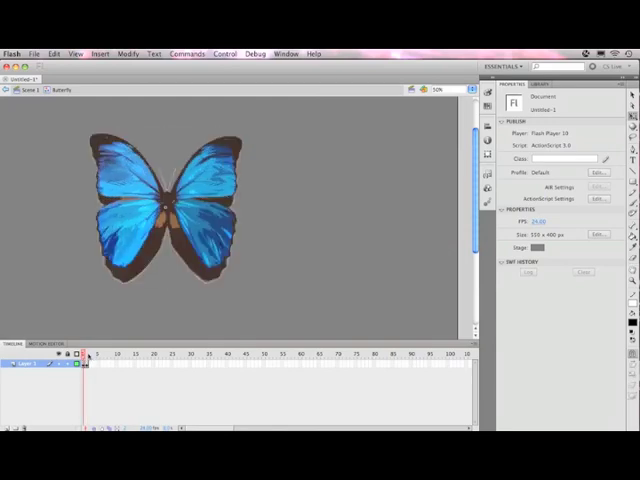
left_click(160, 210)
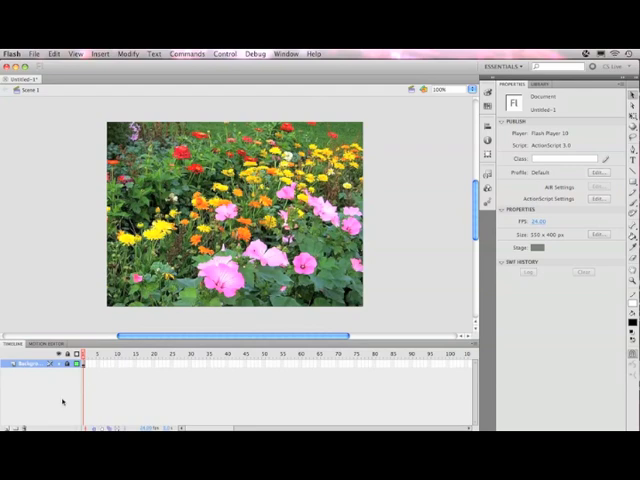
- Add a new layer above the garden photo layer and name it
left_click(8, 352)
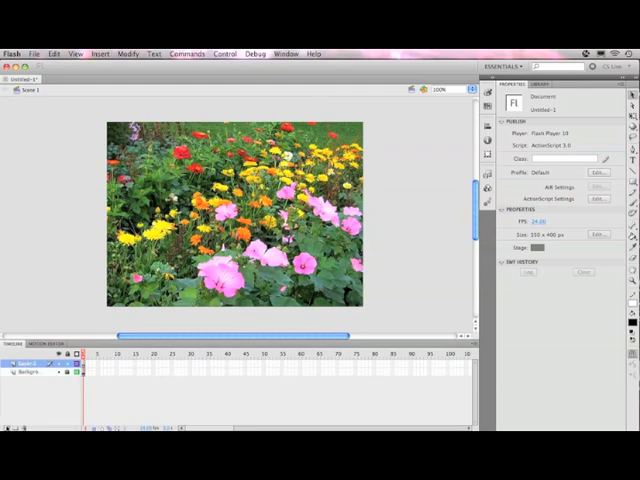
left_click(22, 364)
type("Butterfly")
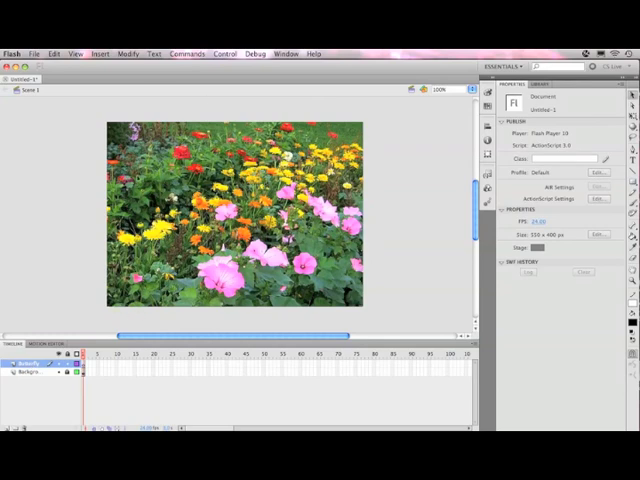
- Select the top layer to hold the small butterfly instance
left_click(524, 84)
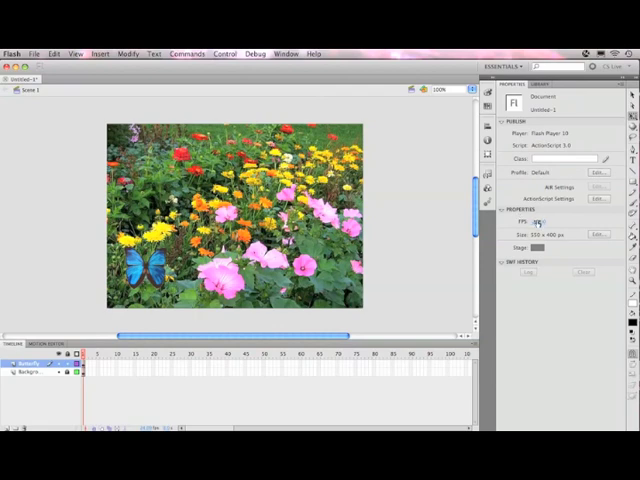
mouse_move(538, 220)
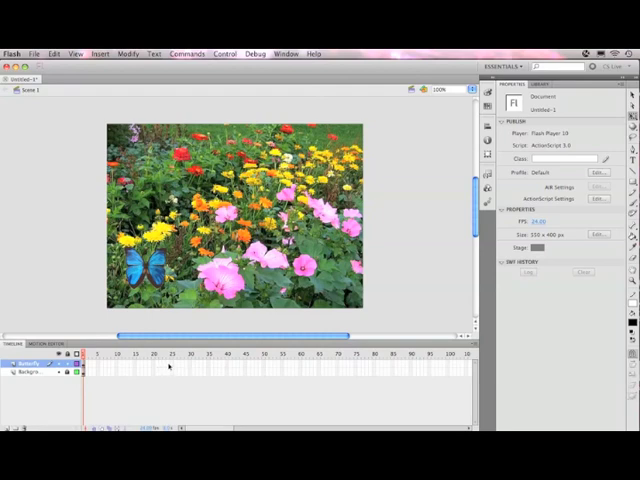
mouse_move(256, 368)
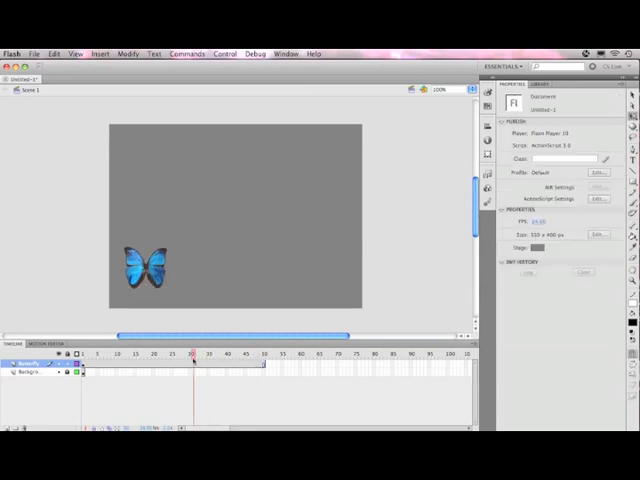
- Insert frames on the Background layer so the garden lasts as long as the butterfly
left_click(104, 354)
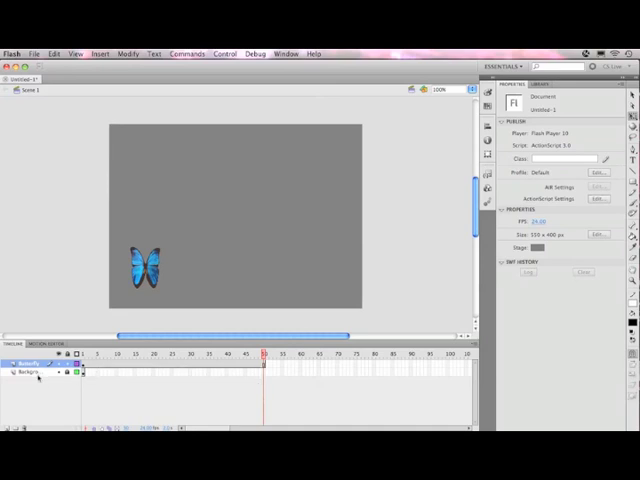
left_click(30, 372)
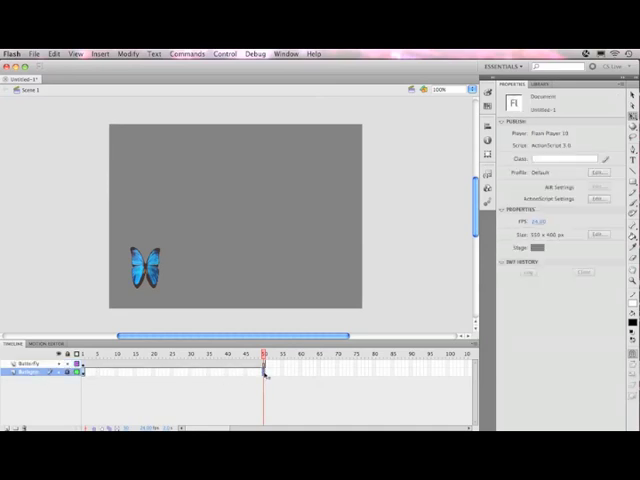
right_click(264, 378)
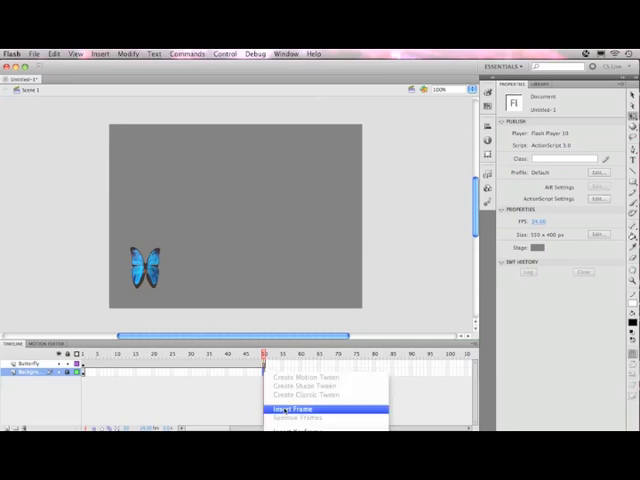
left_click(292, 408)
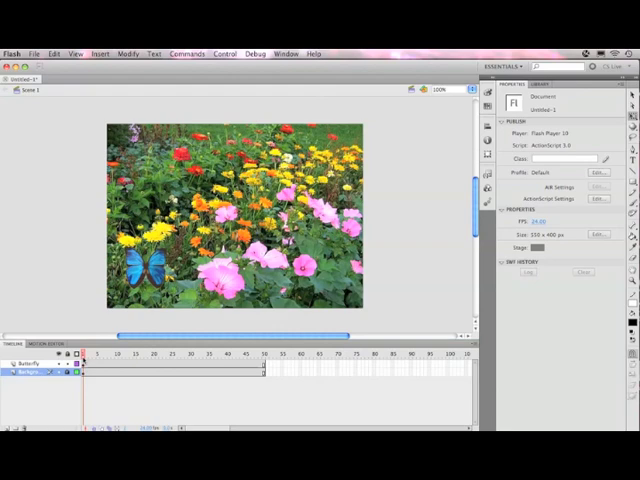
- Scrub to later frames to confirm the garden background still shows
left_click(248, 354)
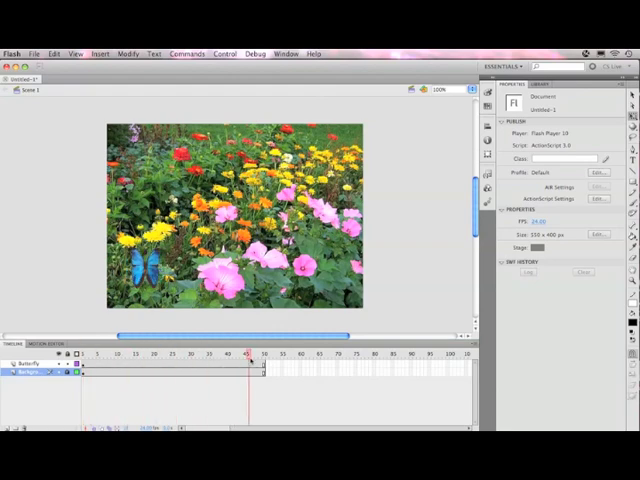
left_click(262, 352)
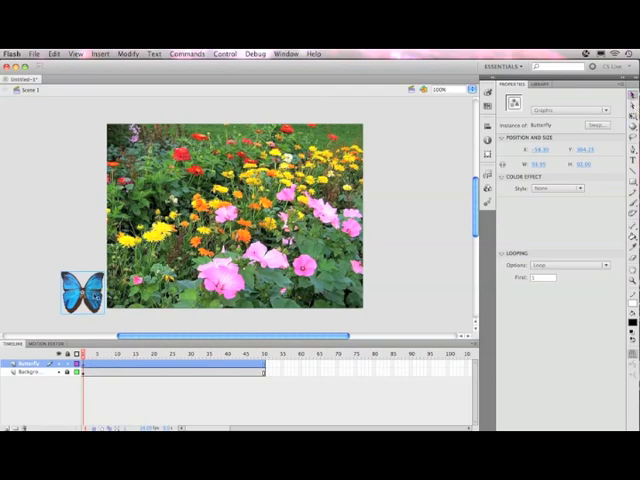
- Bring up frame options on the butterfly layer after placing it off the left edge
right_click(100, 364)
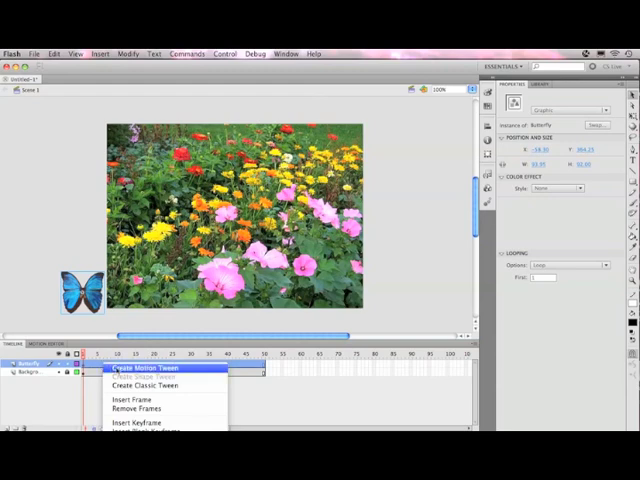
- Create a motion tween on the butterfly and go to its last frame for the end position
left_click(144, 368)
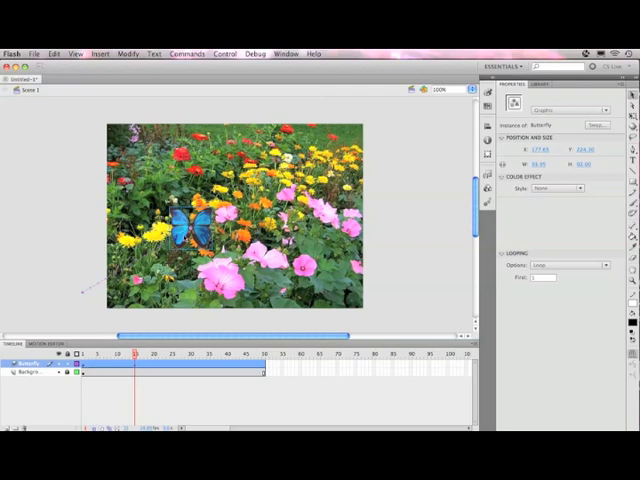
left_click(192, 356)
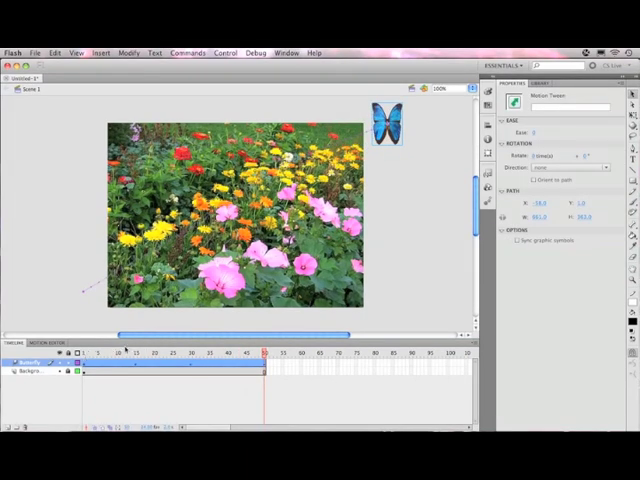
- Deselect the butterfly to show Document properties and select the FPS field
left_click(392, 110)
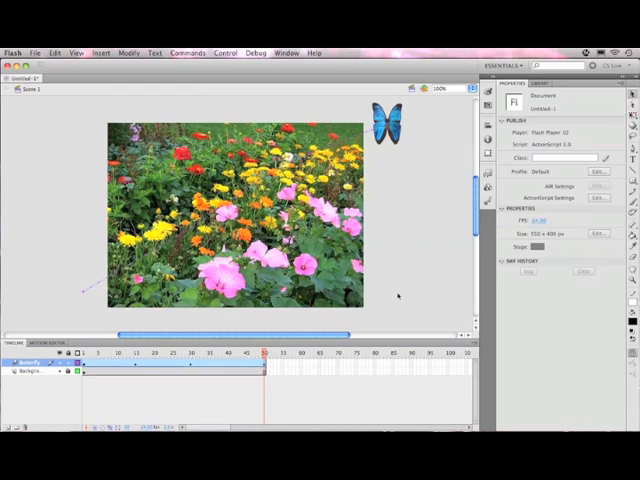
mouse_move(398, 252)
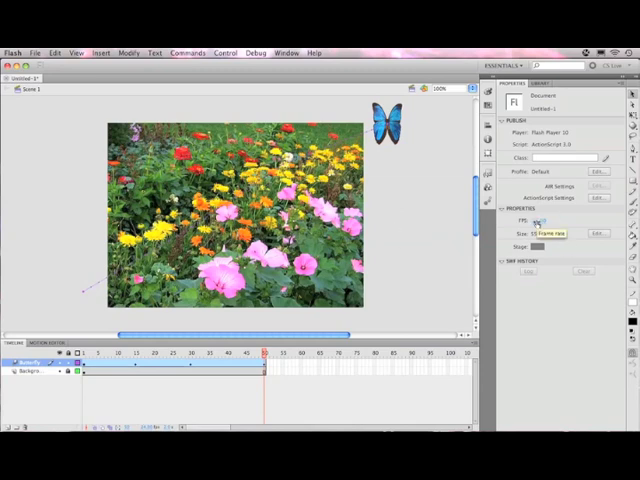
left_click(536, 220)
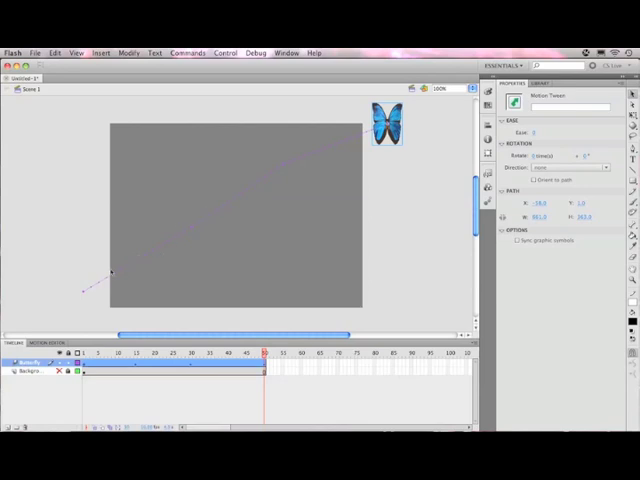
mouse_move(248, 212)
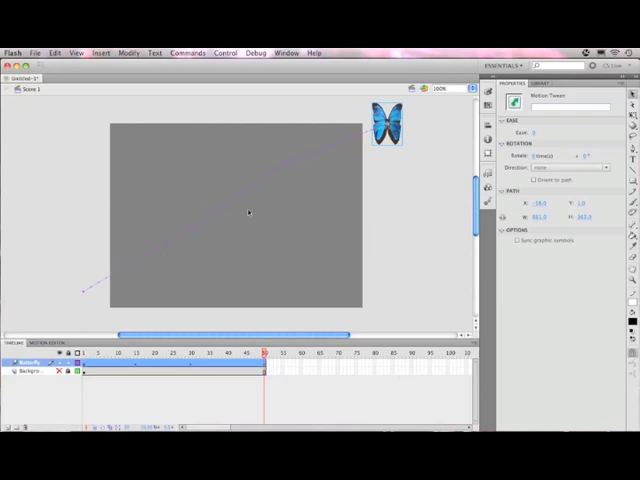
mouse_move(392, 196)
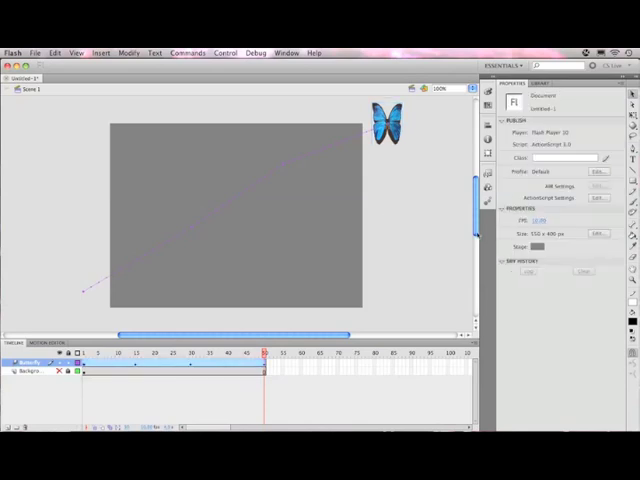
- Toggle the Background layer's visibility while curving the butterfly's motion path
left_click(536, 246)
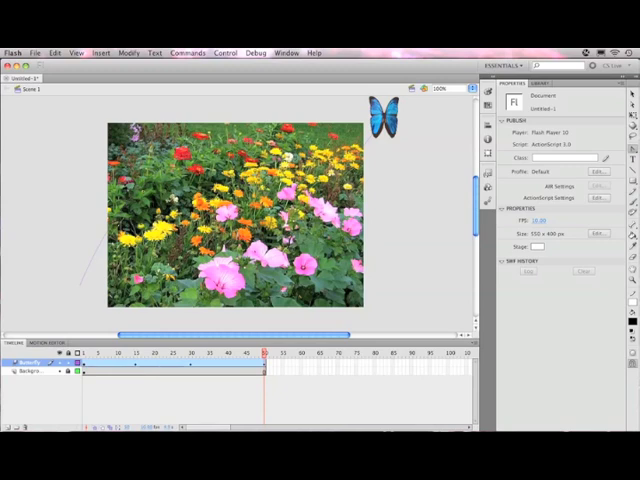
mouse_move(234, 72)
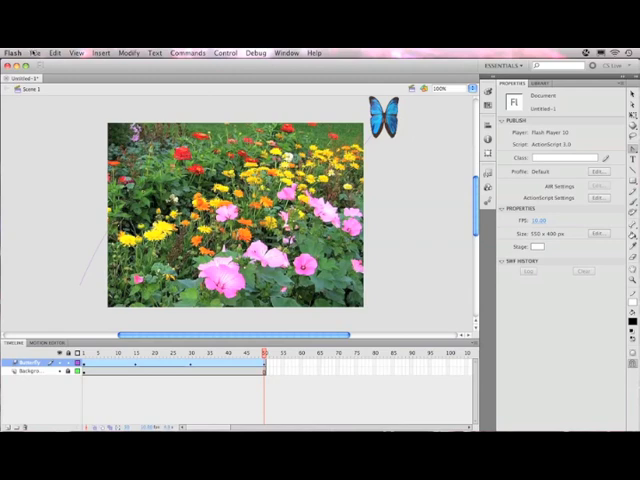
- Save the document via Save As to the Desktop as butterfly.fla
left_click(36, 52)
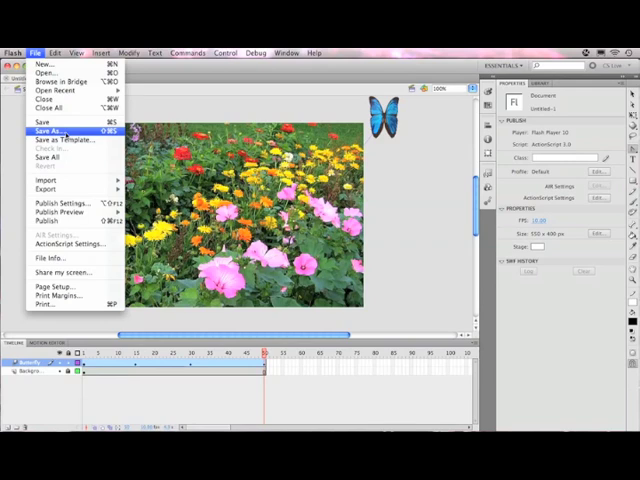
left_click(56, 128)
type("butterfly")
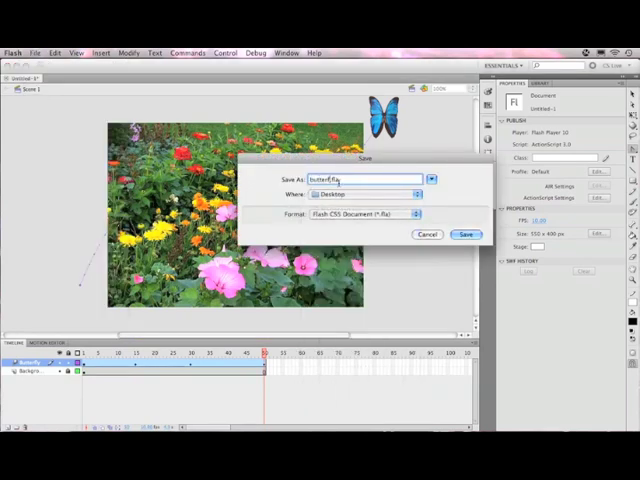
type(".fla")
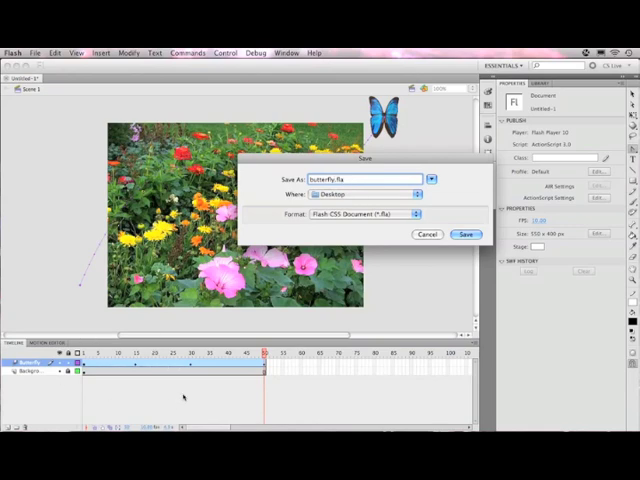
left_click(466, 234)
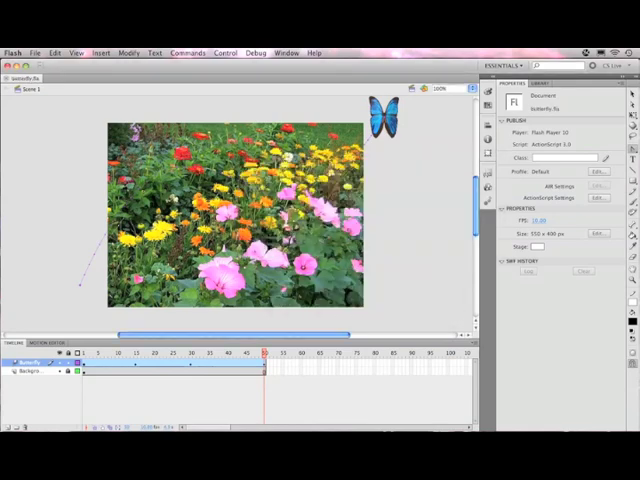
- Run Control > Test Movie to play the butterfly animation in a test window
left_click(224, 52)
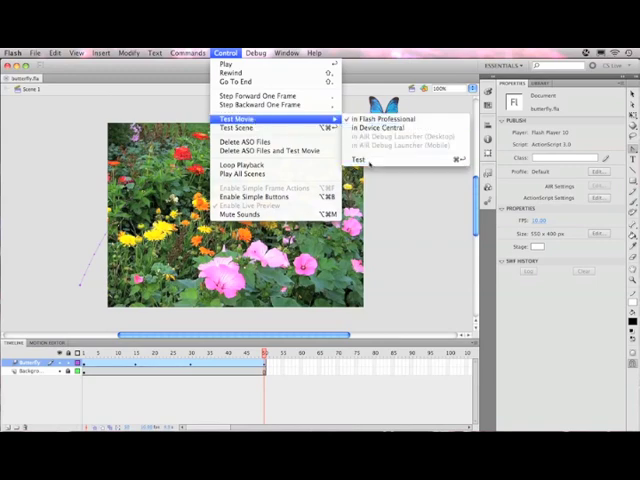
left_click(262, 118)
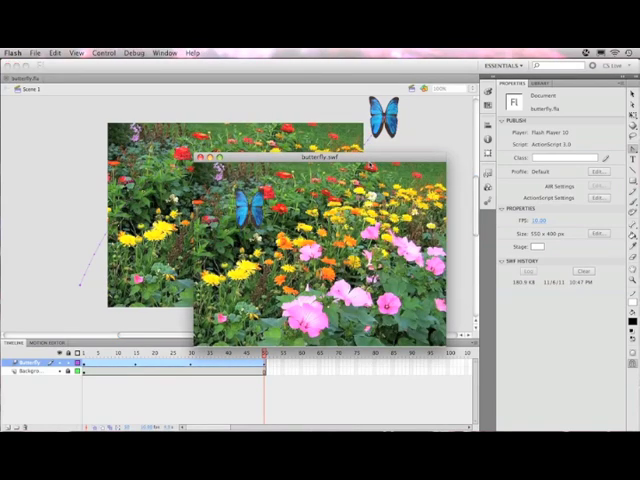